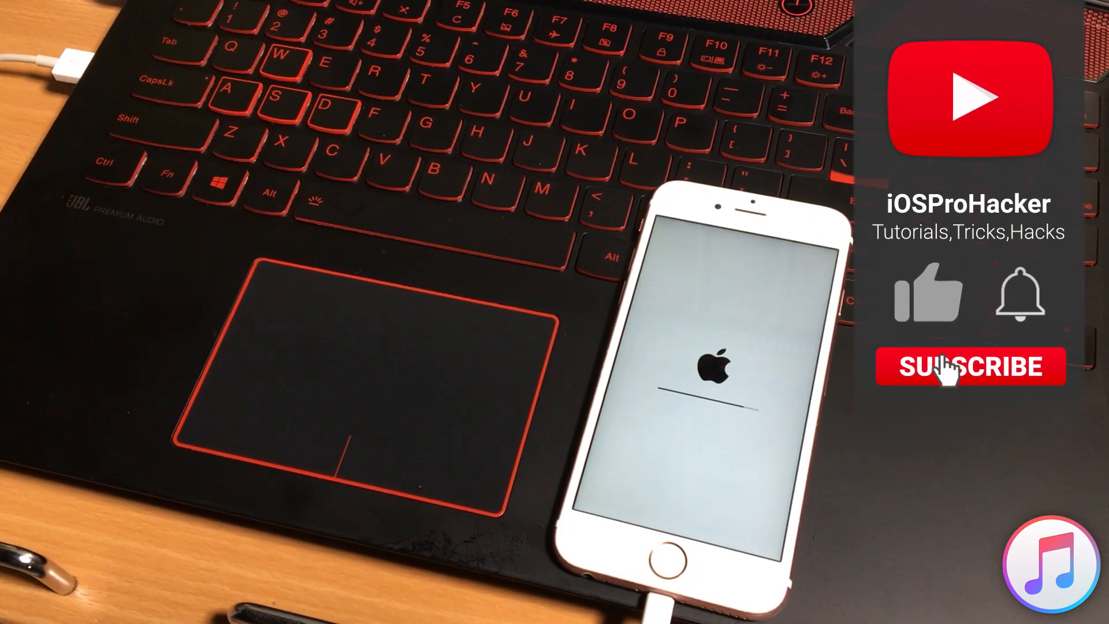
{"action": "left_click", "coordinate": [955, 375]}
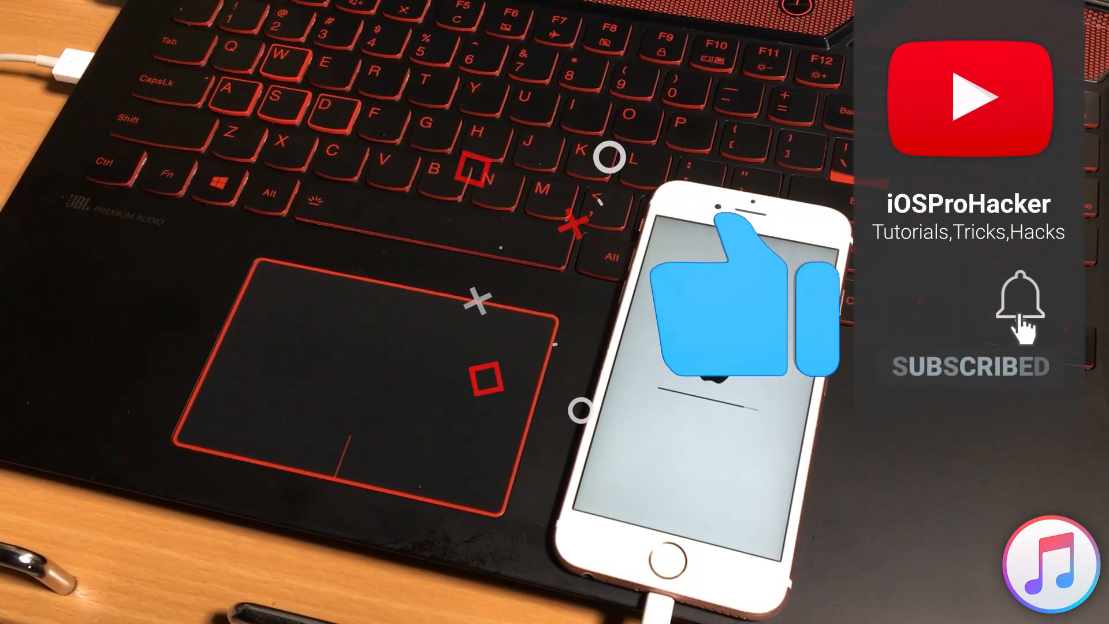